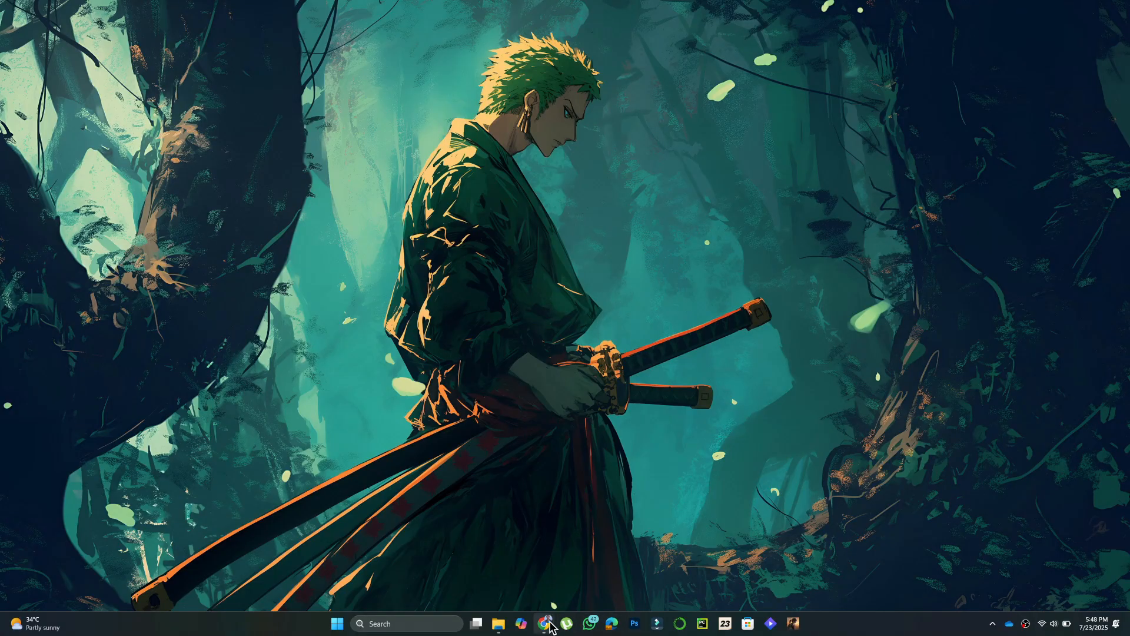
Launch the web browser showing Google results for 'social club rockstar'
click(544, 624)
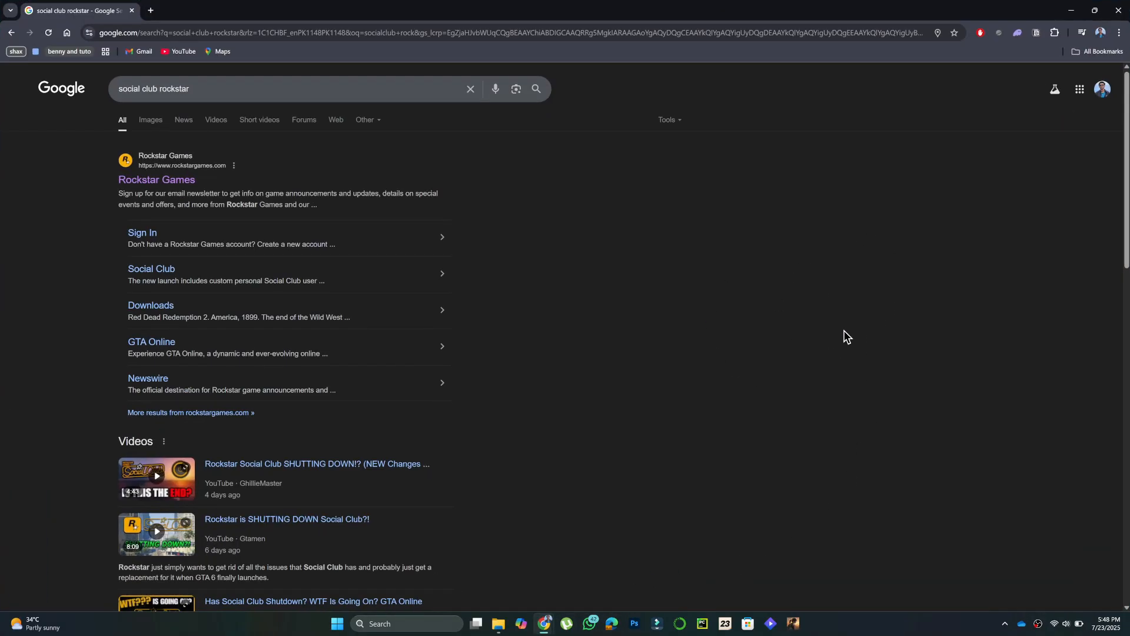
mouse_move(145, 282)
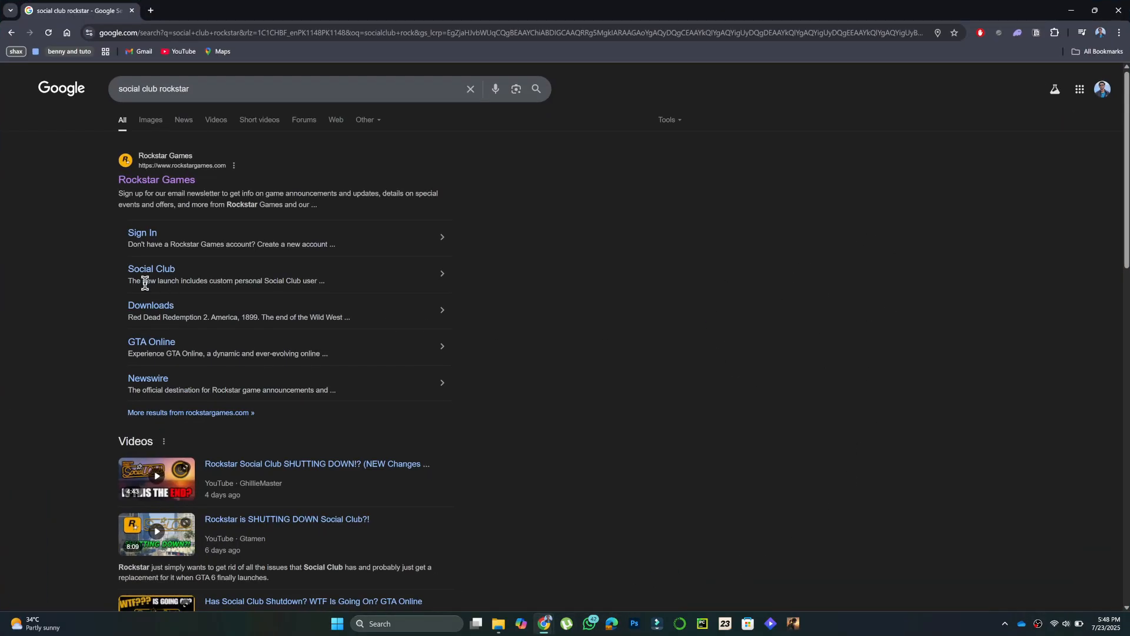
Go to Social Club account Settings and review the Linked Accounts page
click(151, 269)
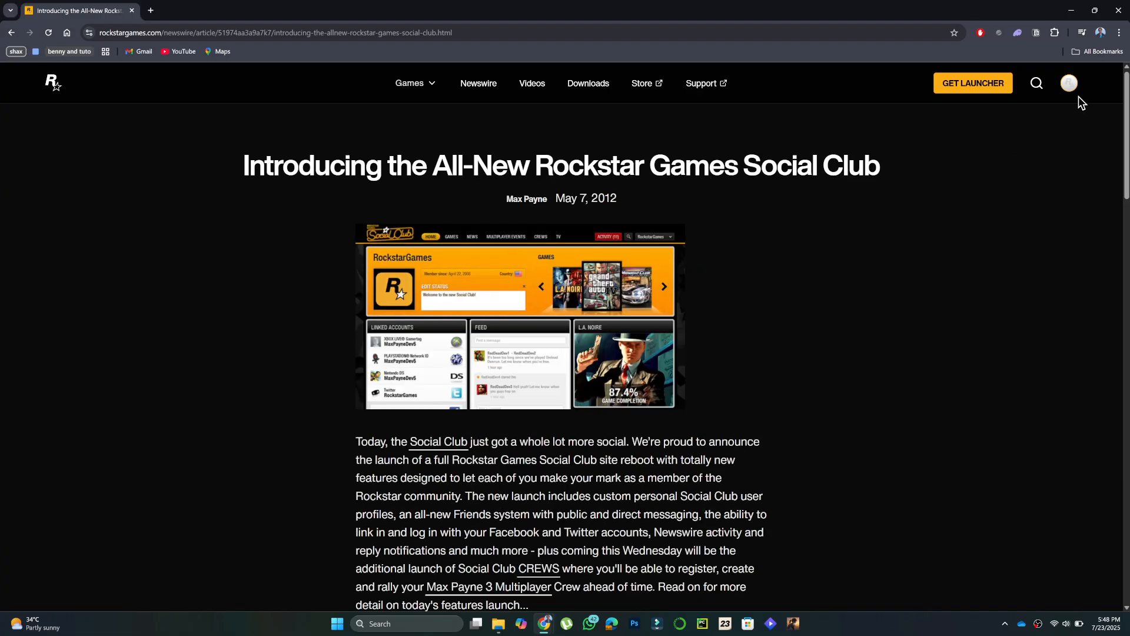
click(1069, 82)
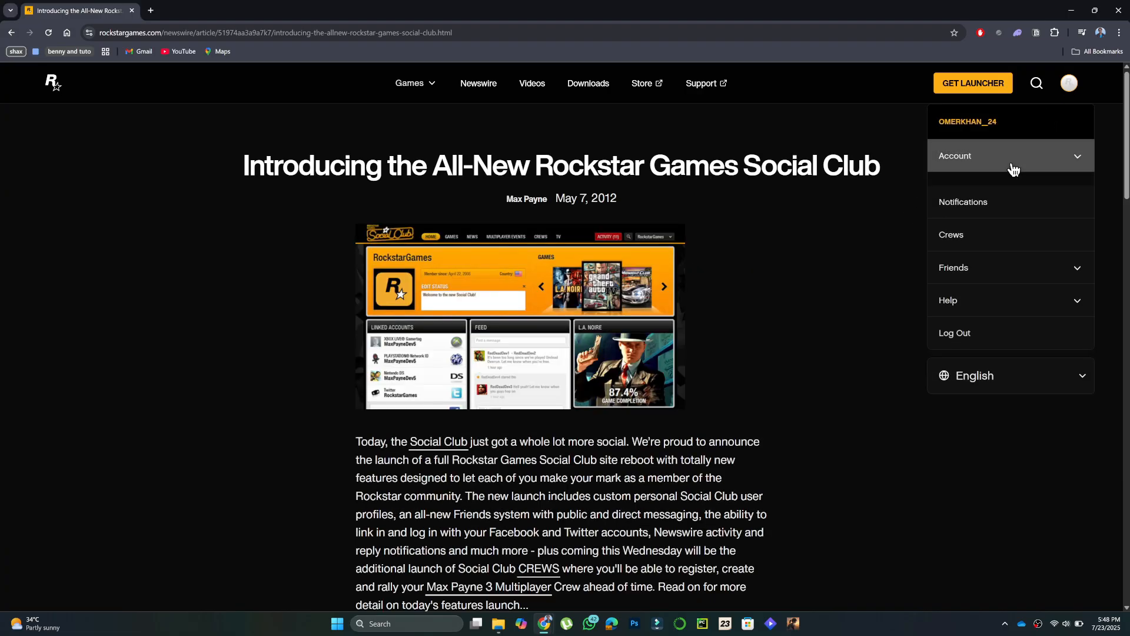
click(1011, 156)
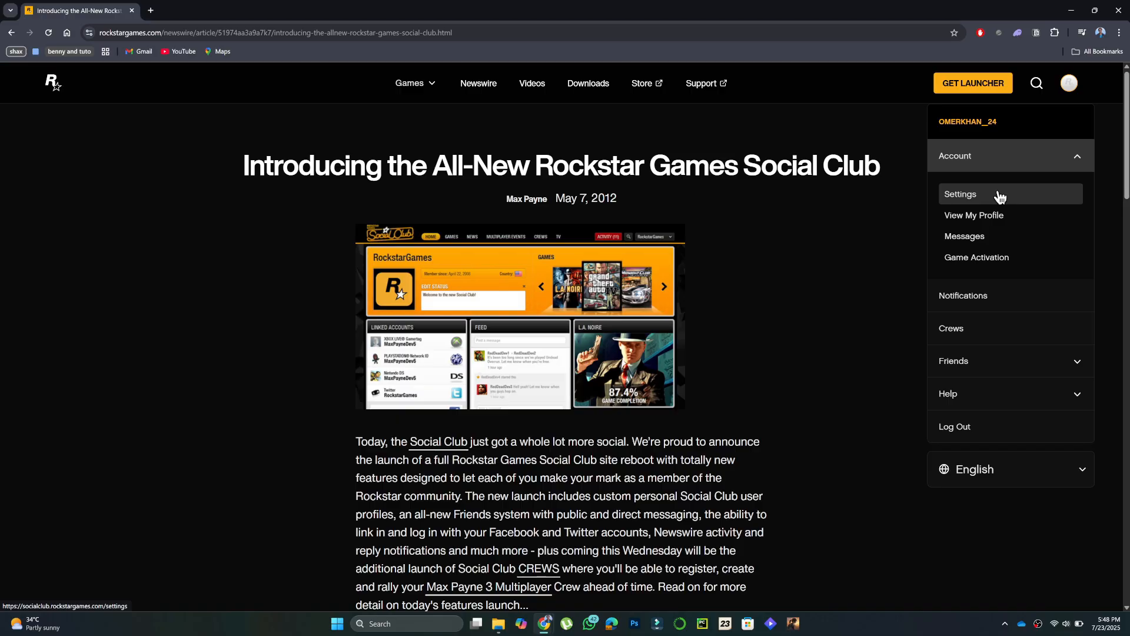
click(961, 193)
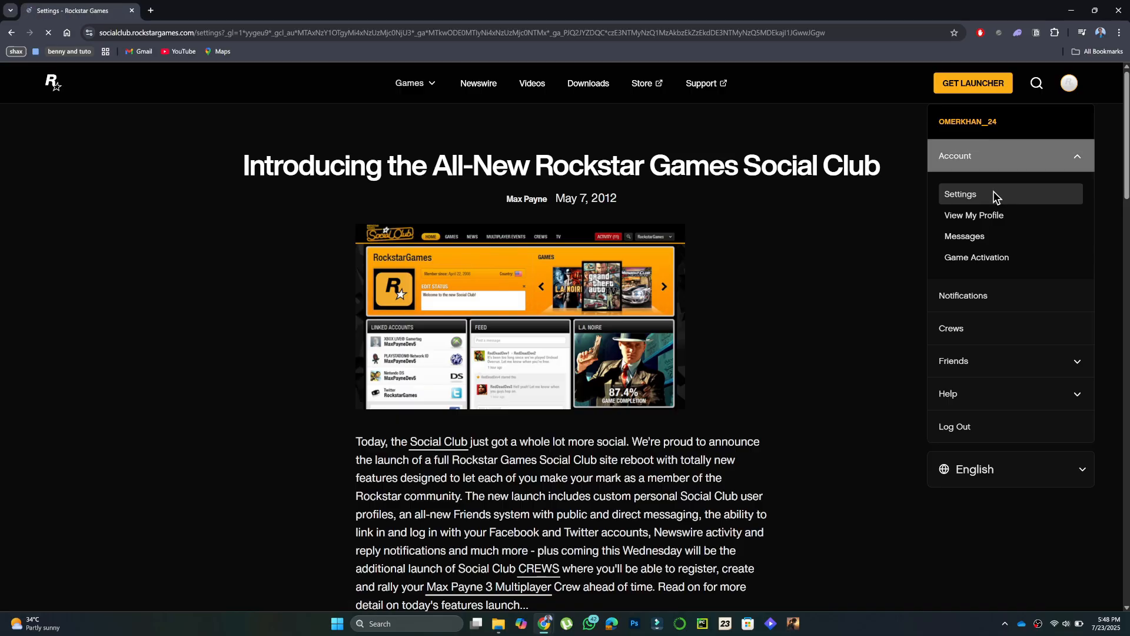
click(961, 193)
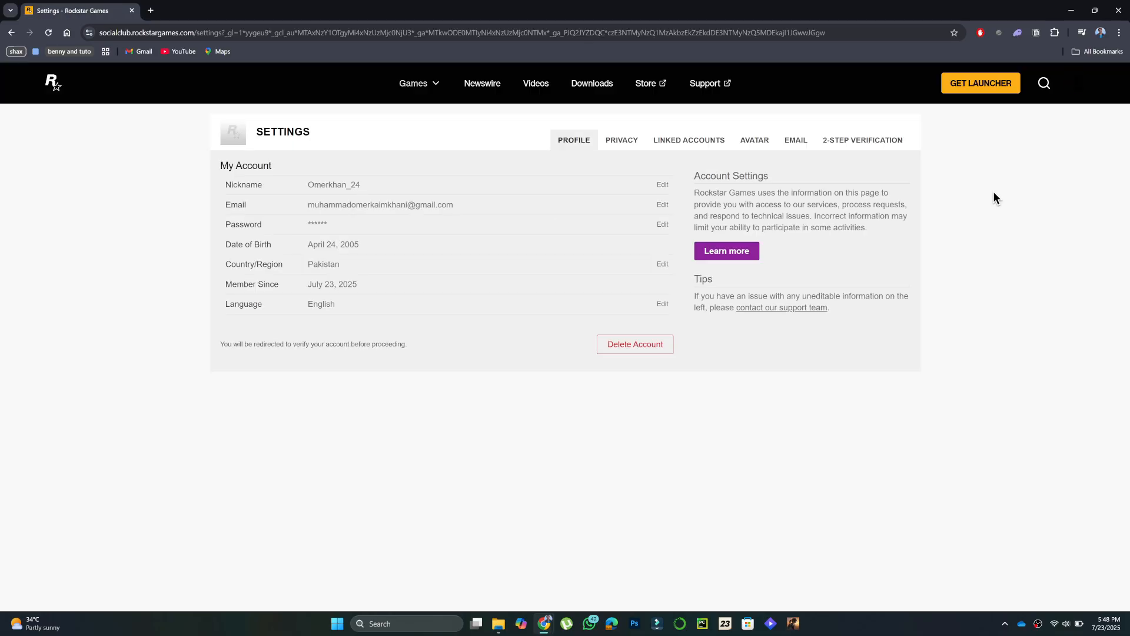
click(689, 139)
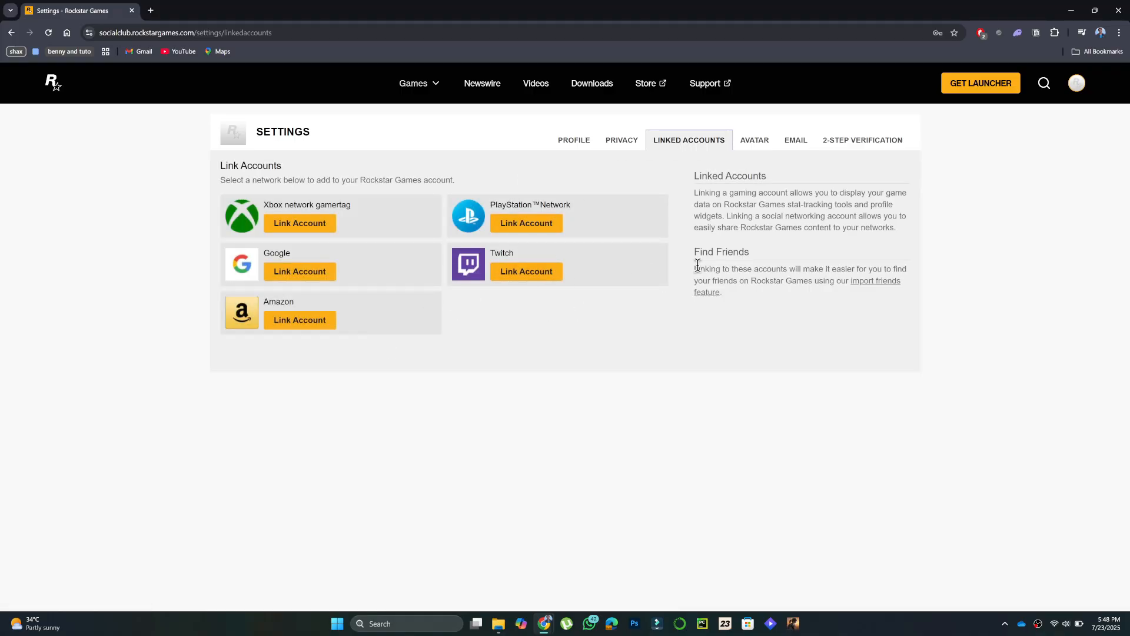
Reach the Rockstar Games Support site via the avatar menu's Help options
click(1076, 83)
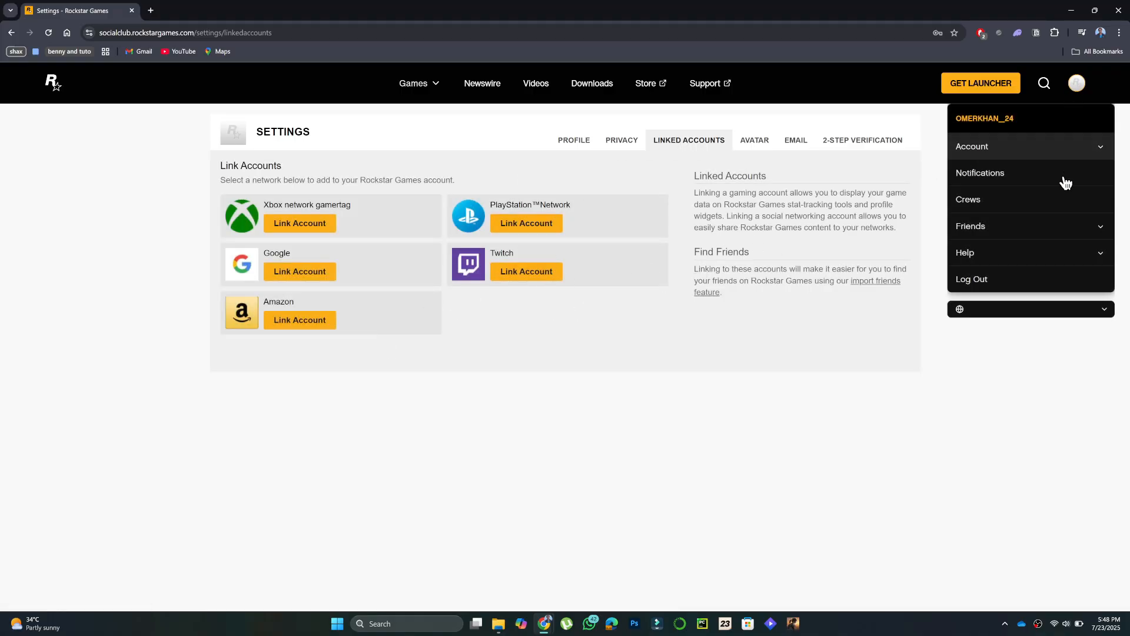
click(965, 252)
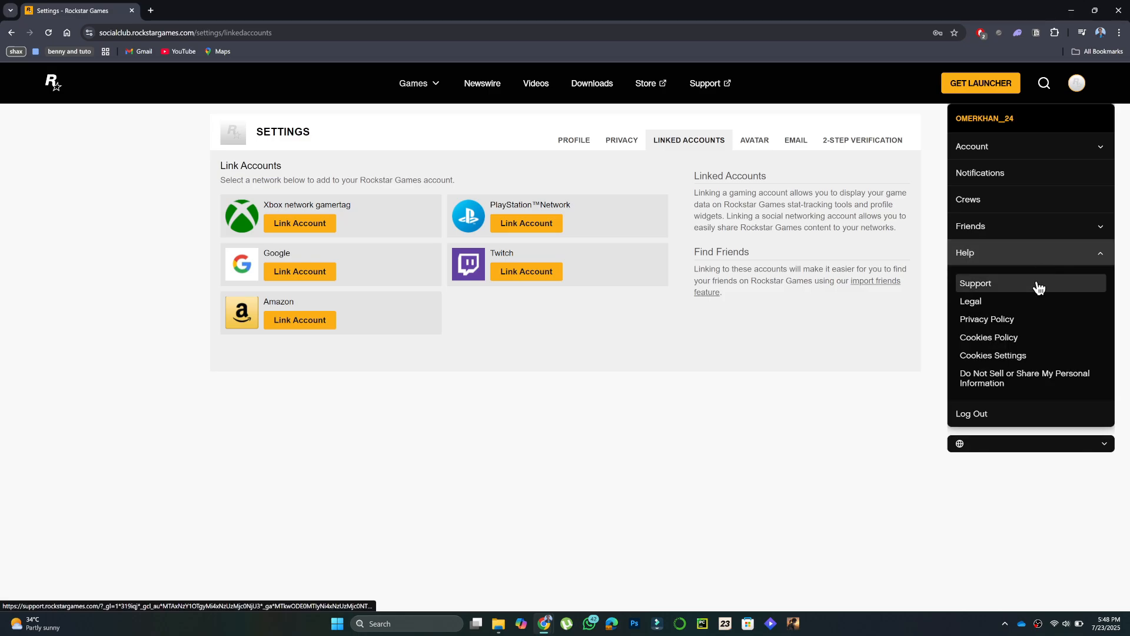
click(975, 283)
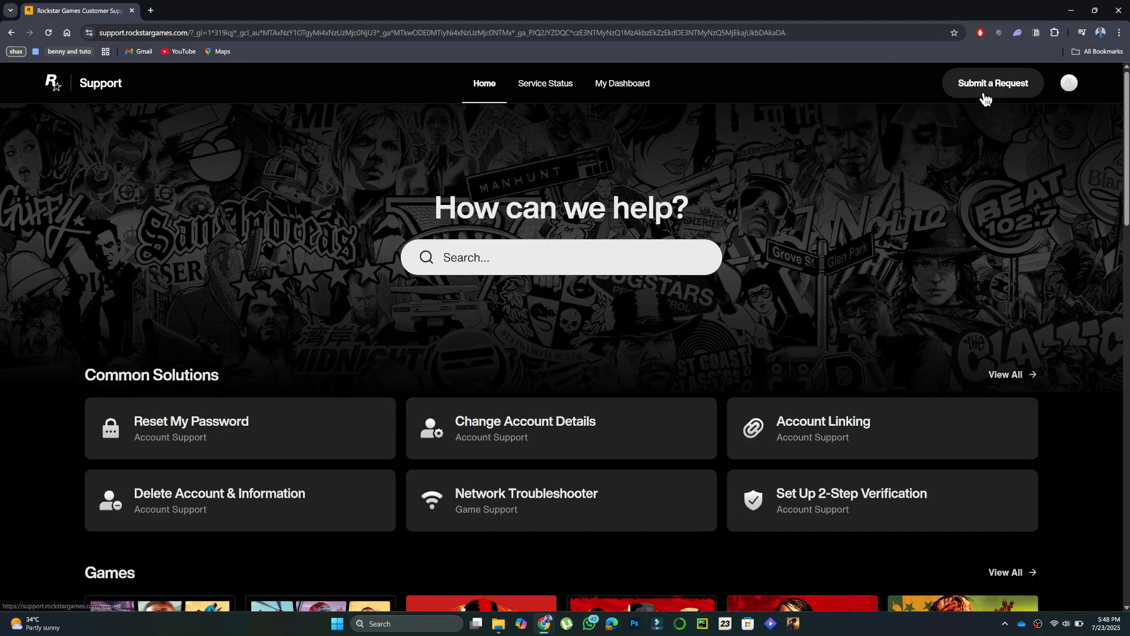
Start a support request for Account > Account settings > Linking/unlinking accounts, reaching the ticket form
click(994, 82)
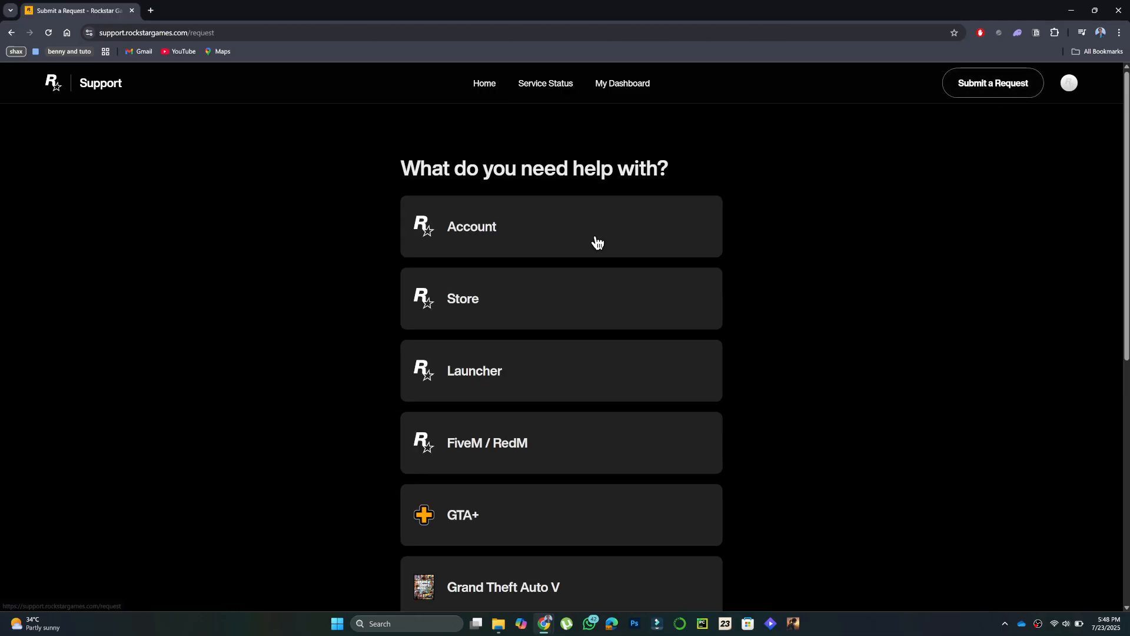
click(578, 232)
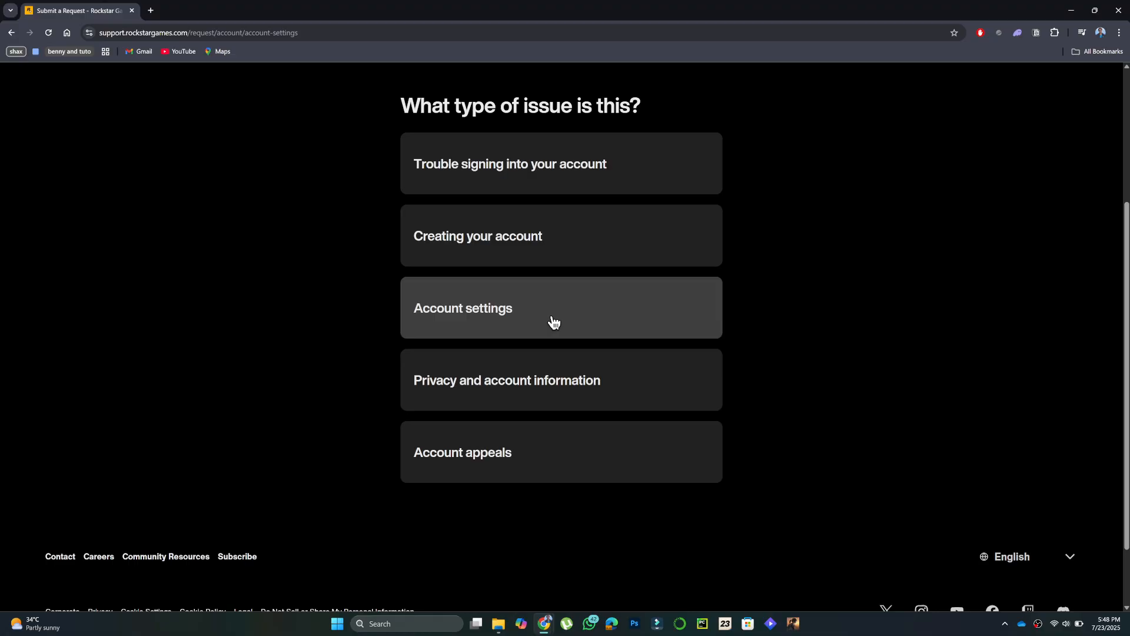
click(554, 322)
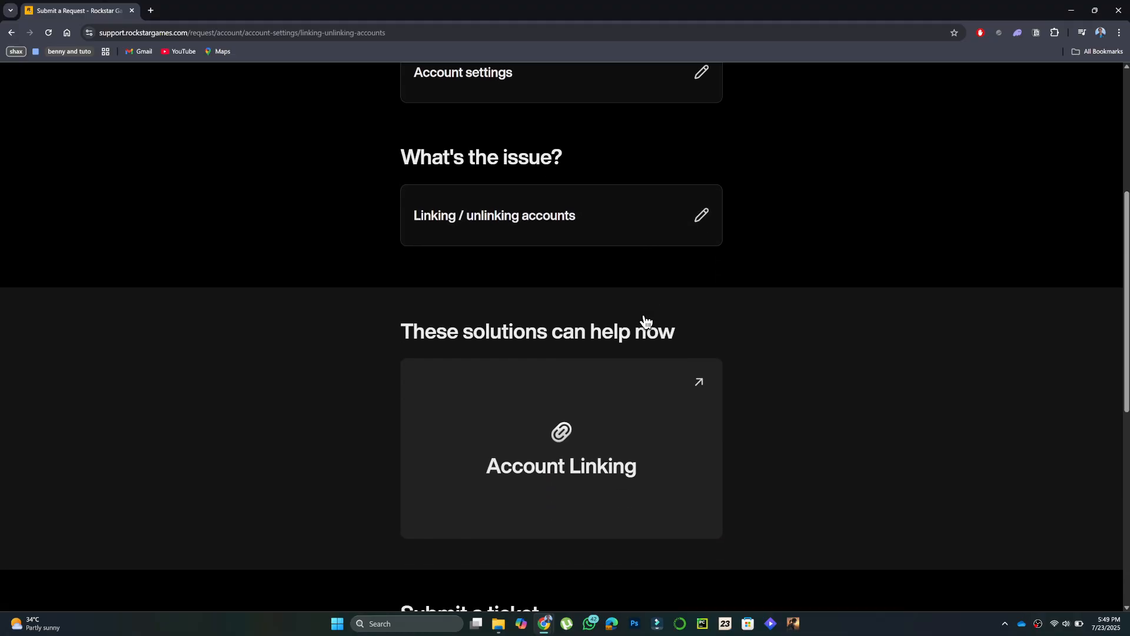
scroll(down, 3)
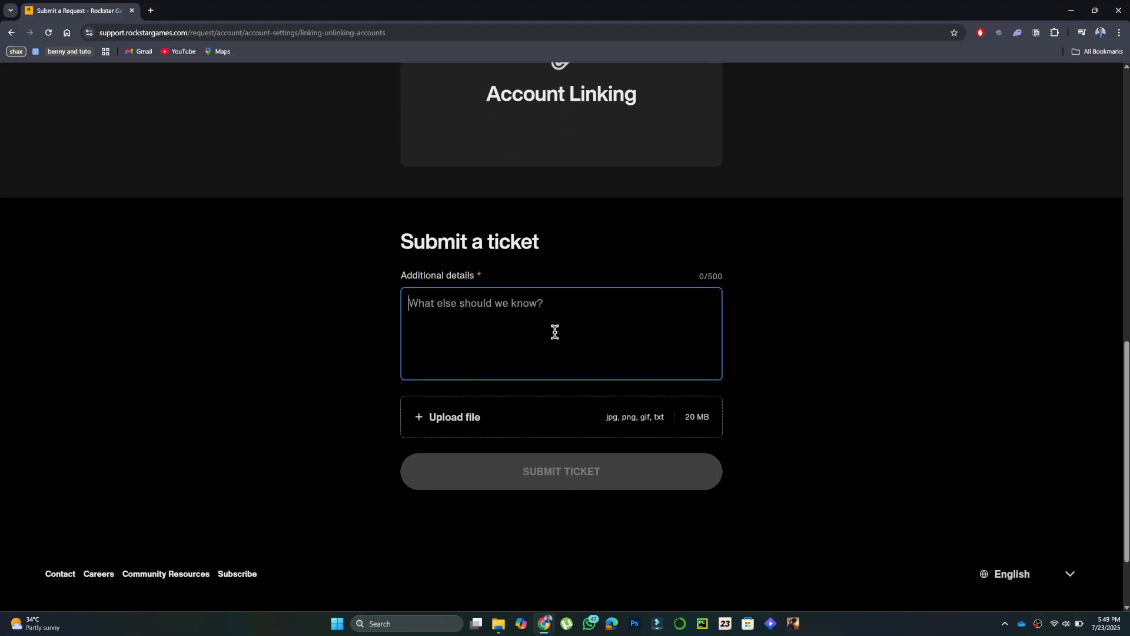
mouse_move(533, 340)
text(i want to)
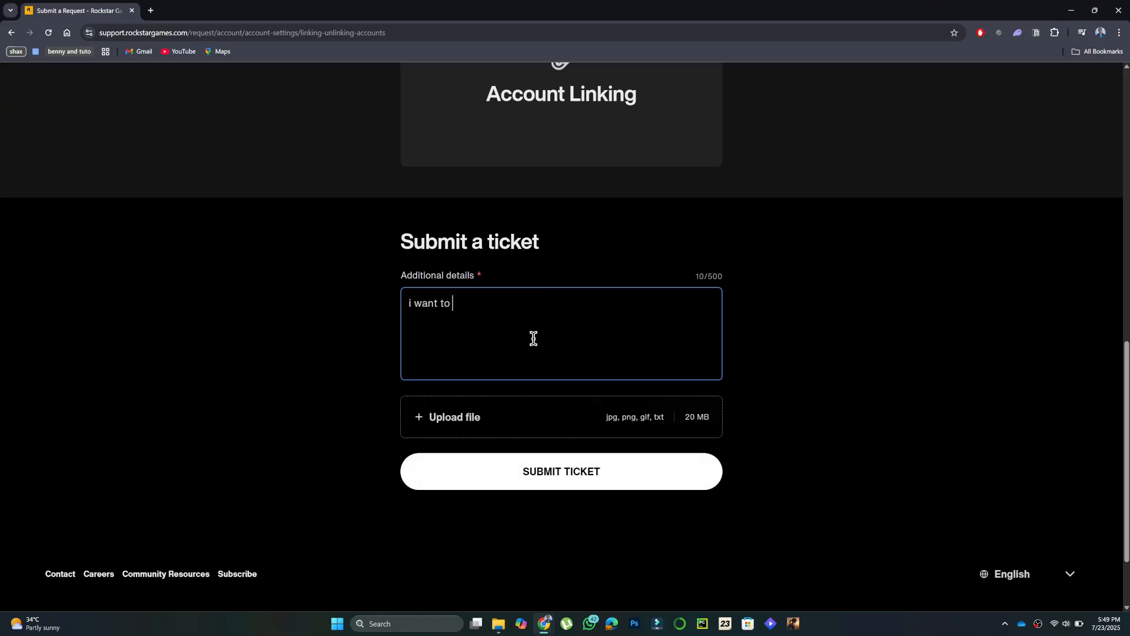
Fill Additional details with 'i want to unlink my steam account etc etc'
text(unlink)
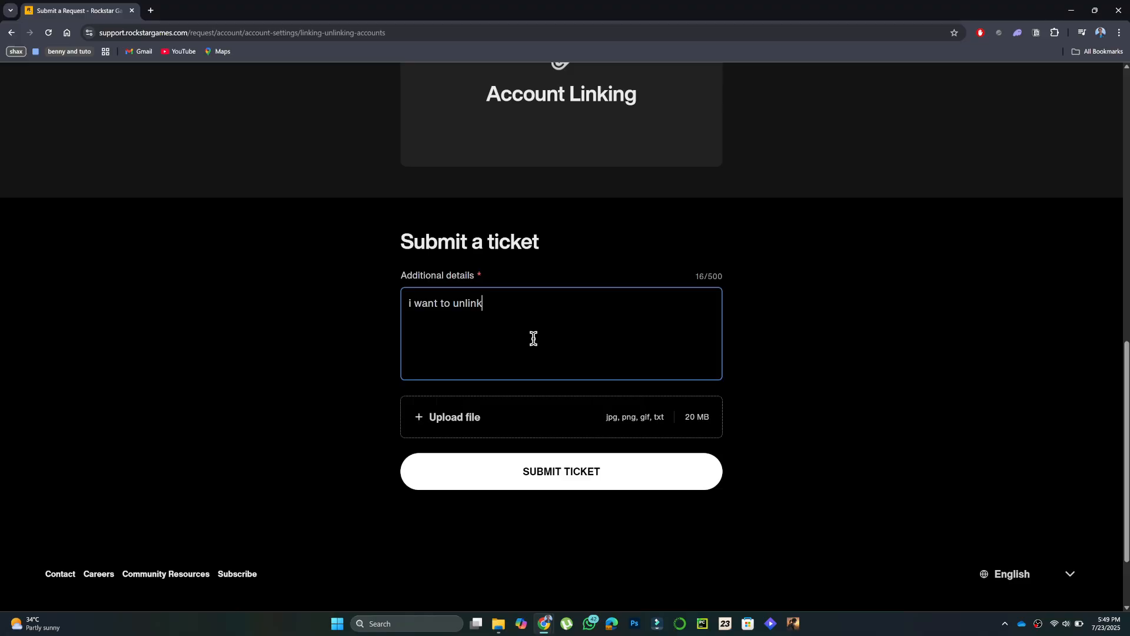
text(my steam)
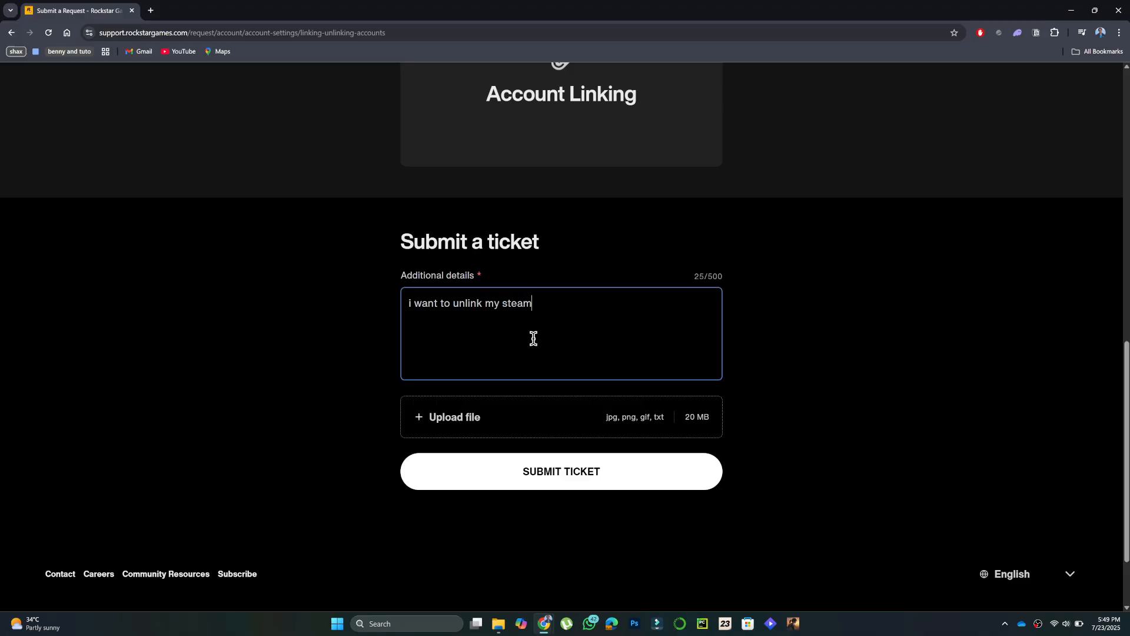
text(account)
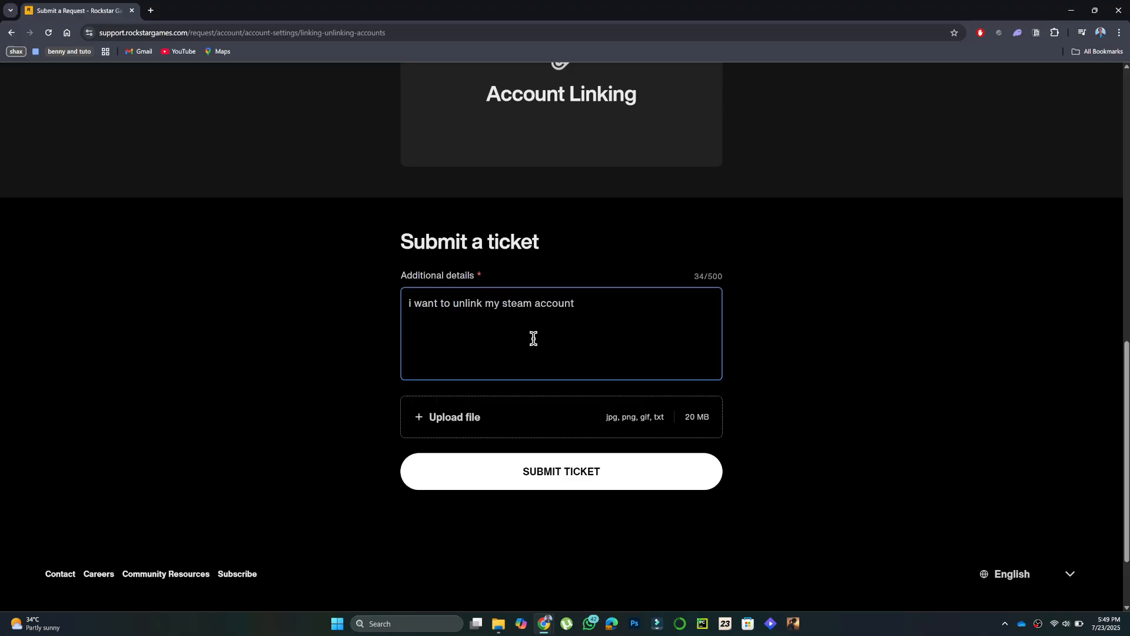
text(etc etc)
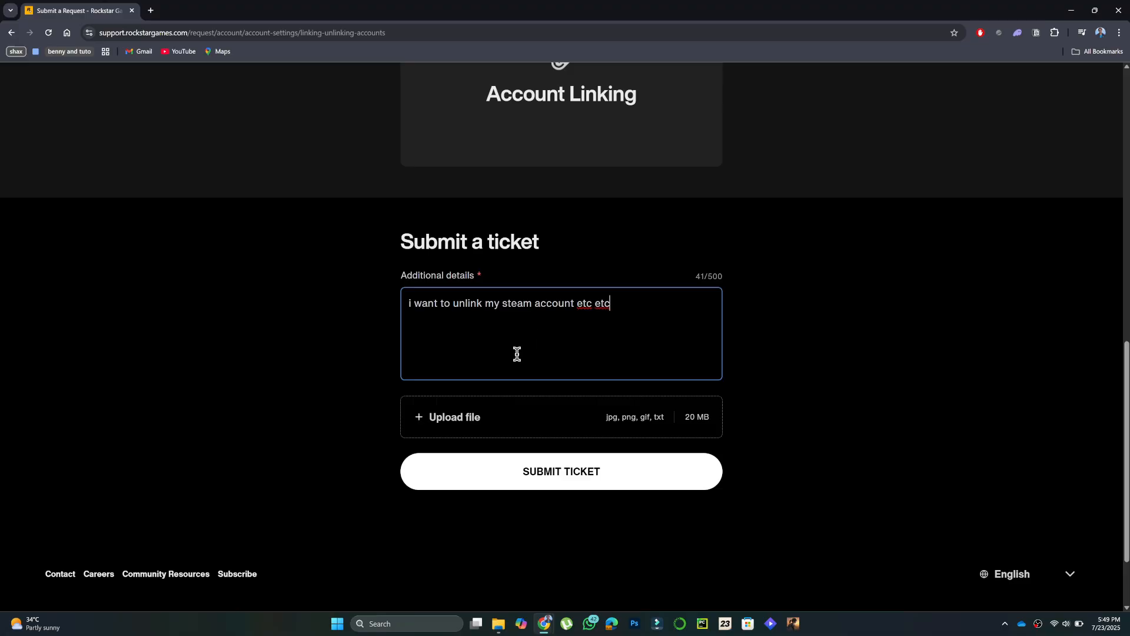
mouse_move(589, 485)
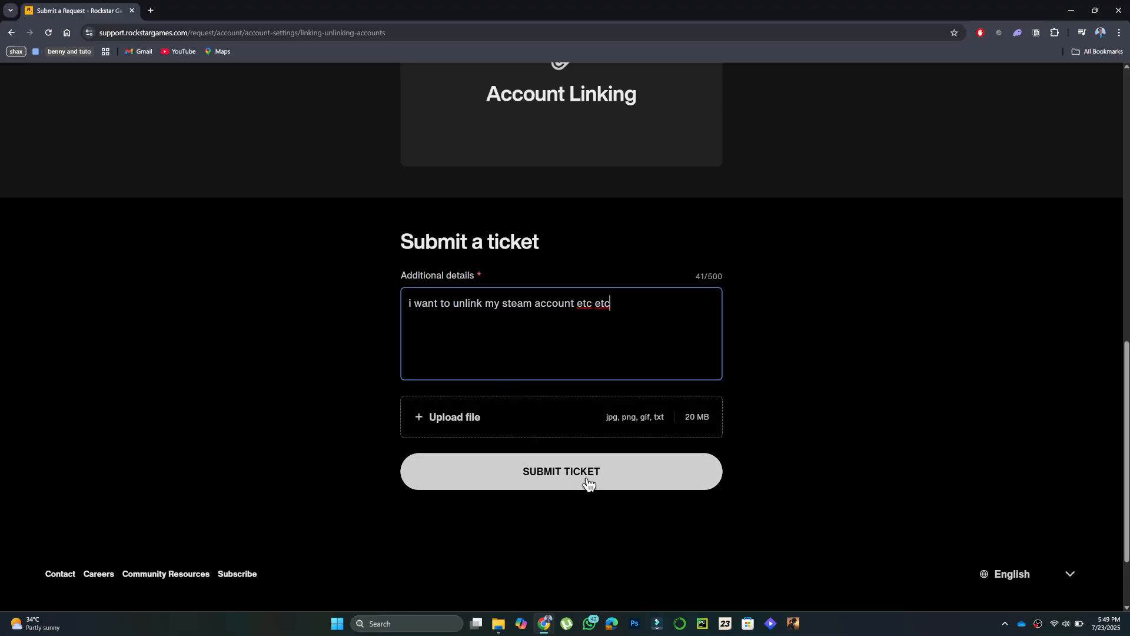